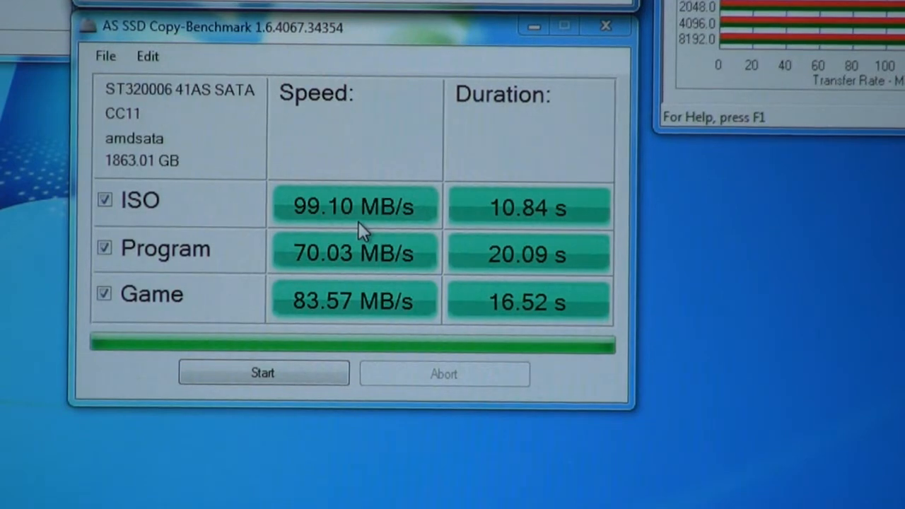
{"action": "mouse_move", "coordinate": [336, 276]}
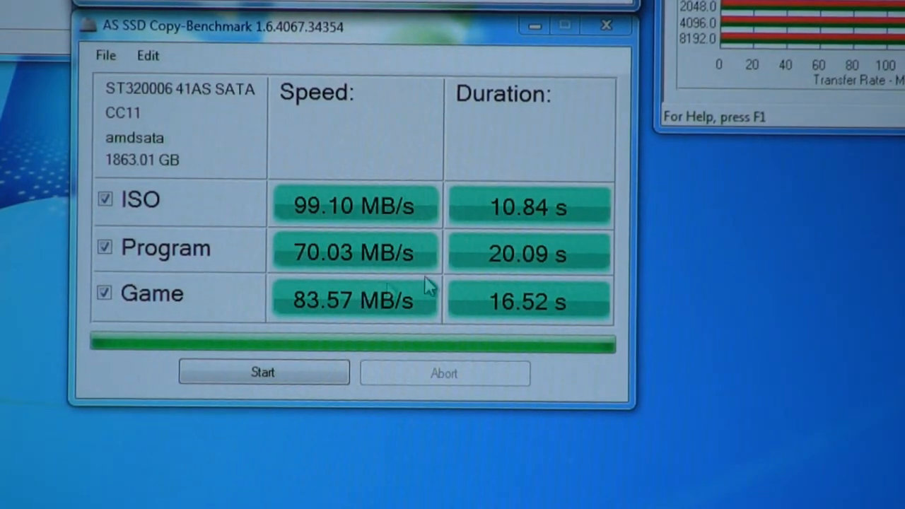
{"action": "mouse_move", "coordinate": [387, 223]}
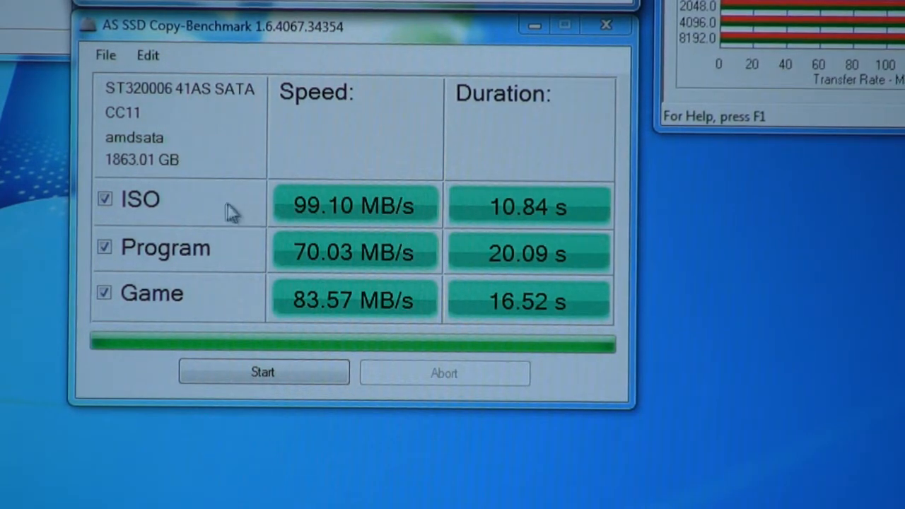
{"action": "mouse_move", "coordinate": [170, 322]}
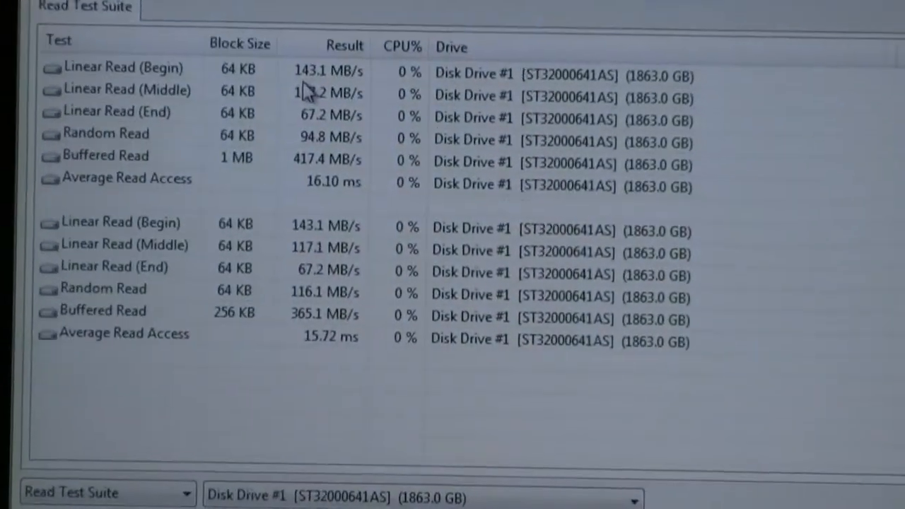
{"action": "scroll", "scroll_direction": "down", "scroll_amount": 3}
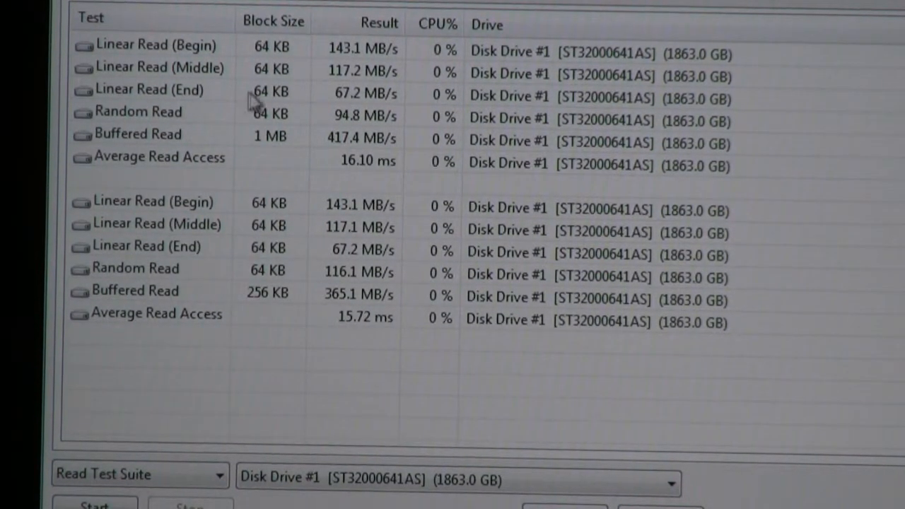
{"action": "mouse_move", "coordinate": [375, 106]}
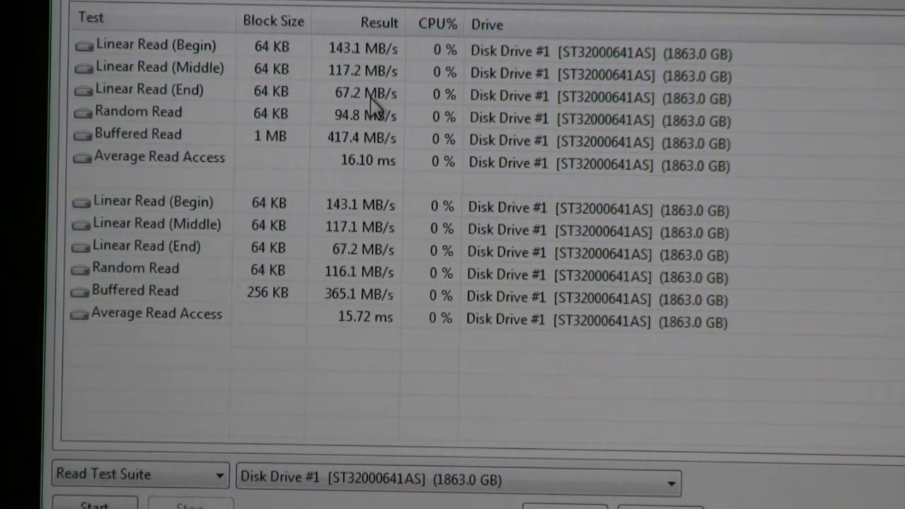
{"action": "mouse_move", "coordinate": [689, 127]}
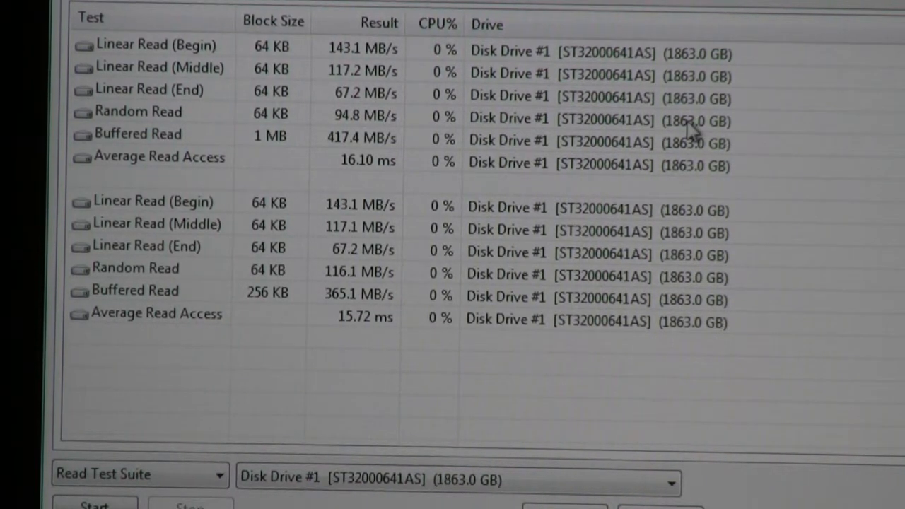
{"action": "mouse_move", "coordinate": [347, 138]}
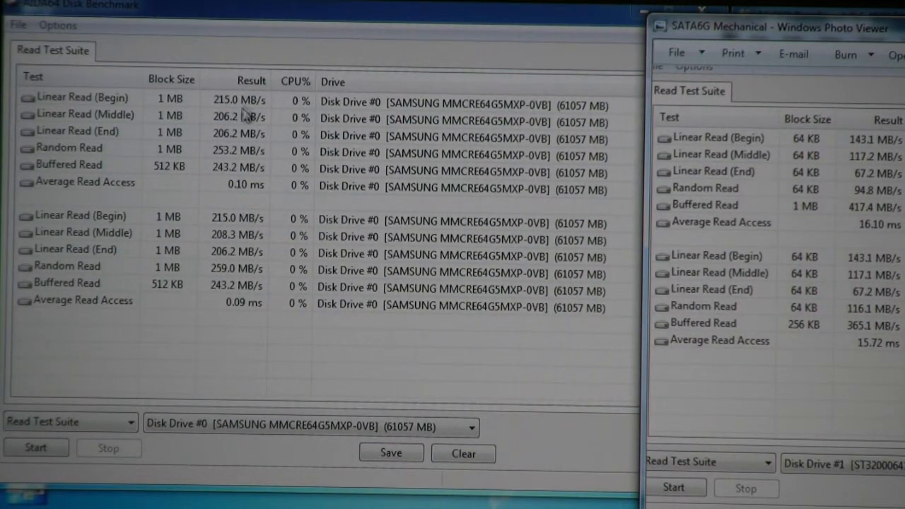
{"action": "mouse_move", "coordinate": [233, 145]}
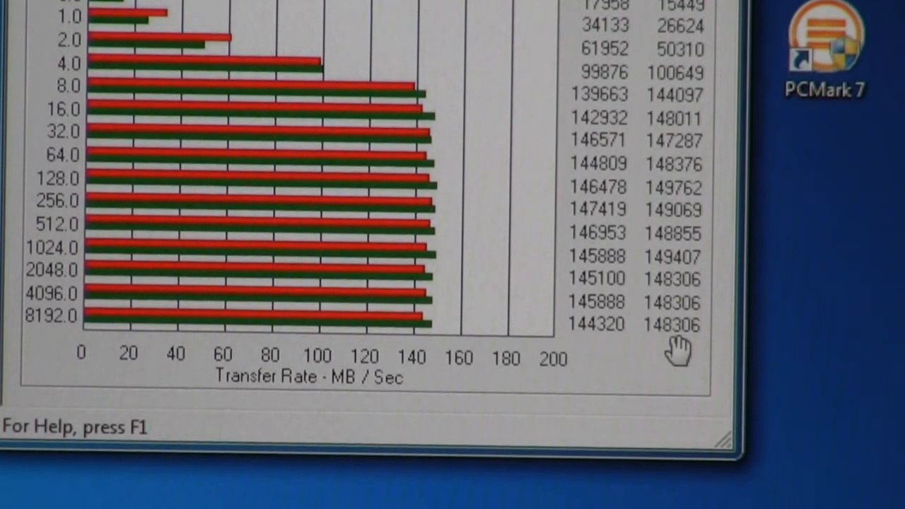
{"action": "mouse_move", "coordinate": [304, 435]}
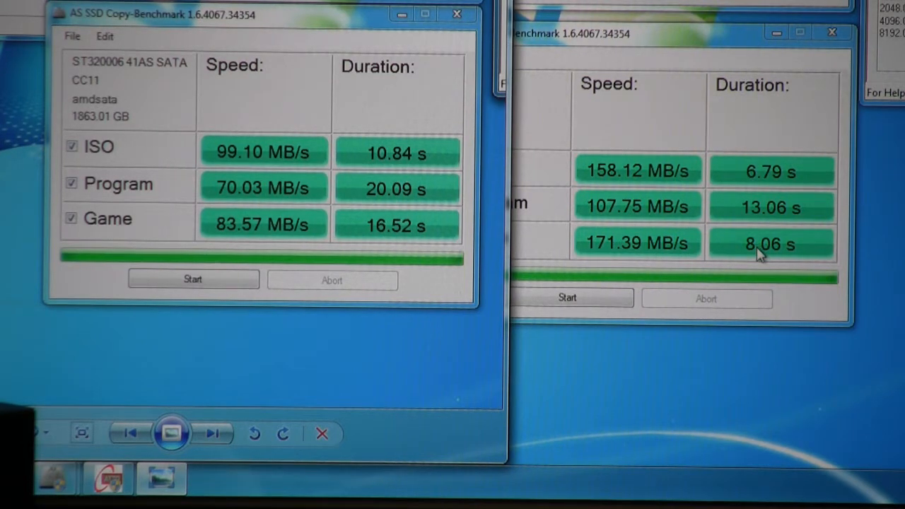
{"action": "mouse_move", "coordinate": [237, 173]}
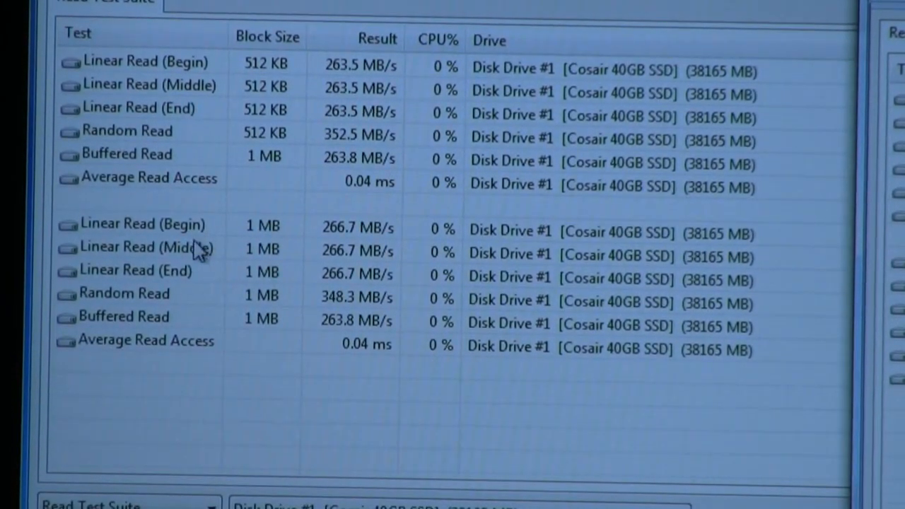
{"action": "mouse_move", "coordinate": [372, 286]}
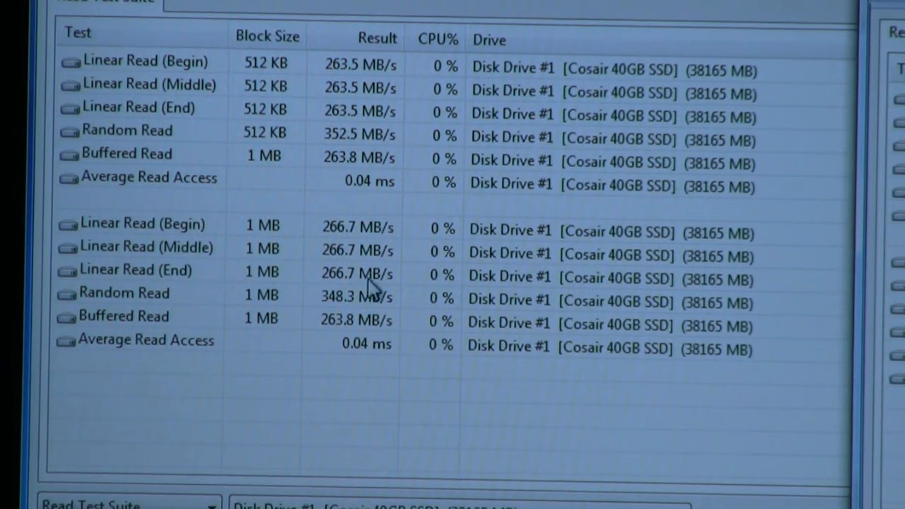
{"action": "mouse_move", "coordinate": [365, 243]}
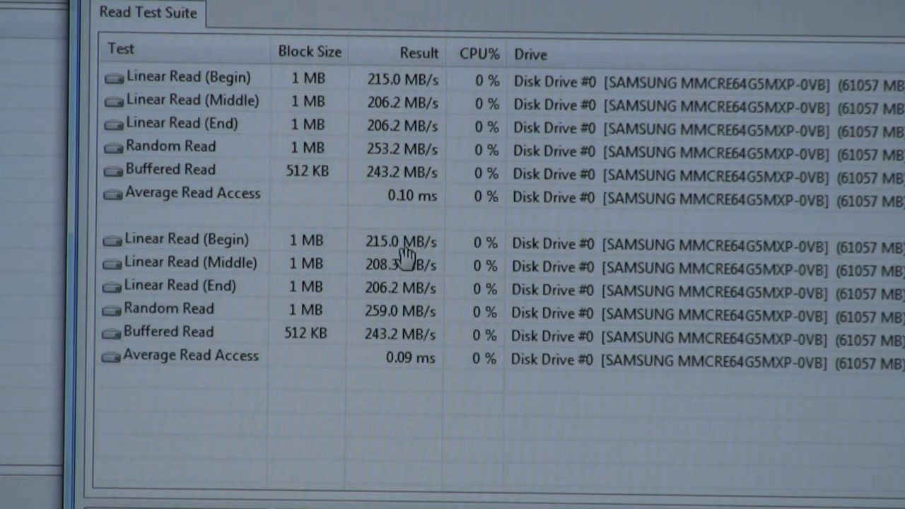
{"action": "mouse_move", "coordinate": [406, 293]}
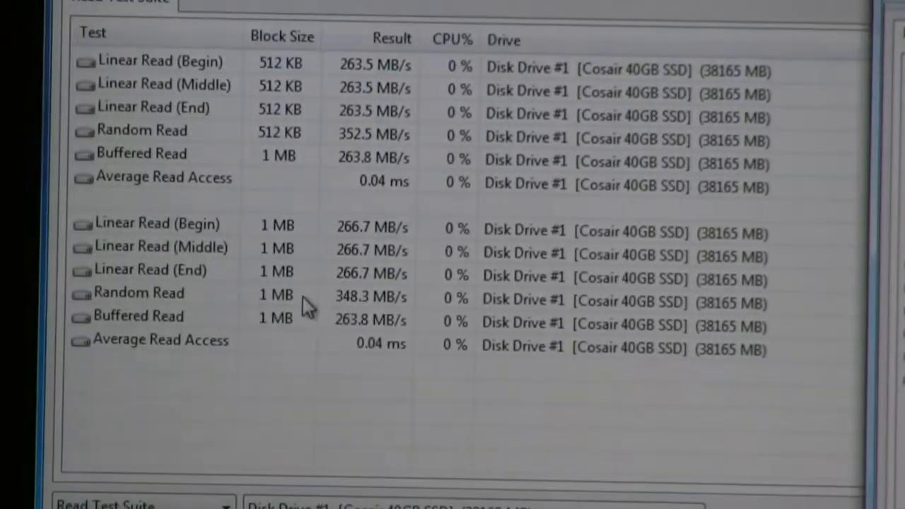
{"action": "mouse_move", "coordinate": [343, 322]}
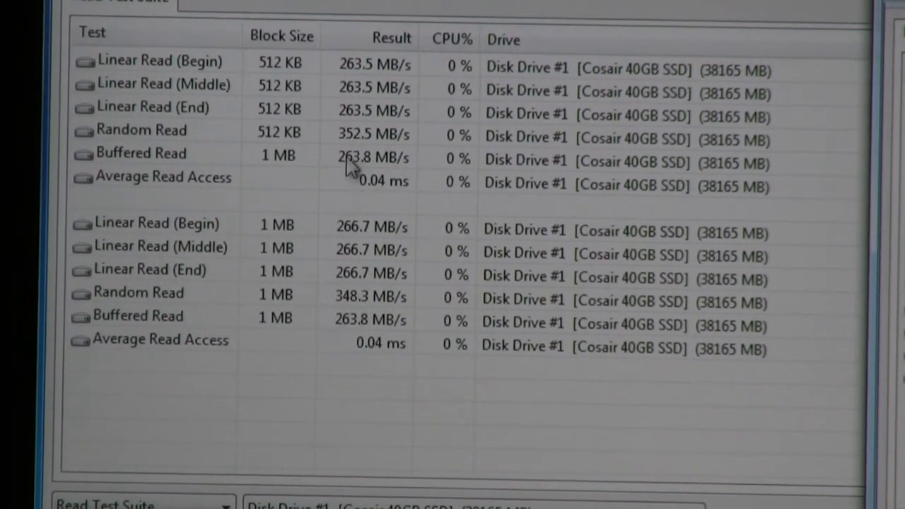
{"action": "mouse_move", "coordinate": [519, 180]}
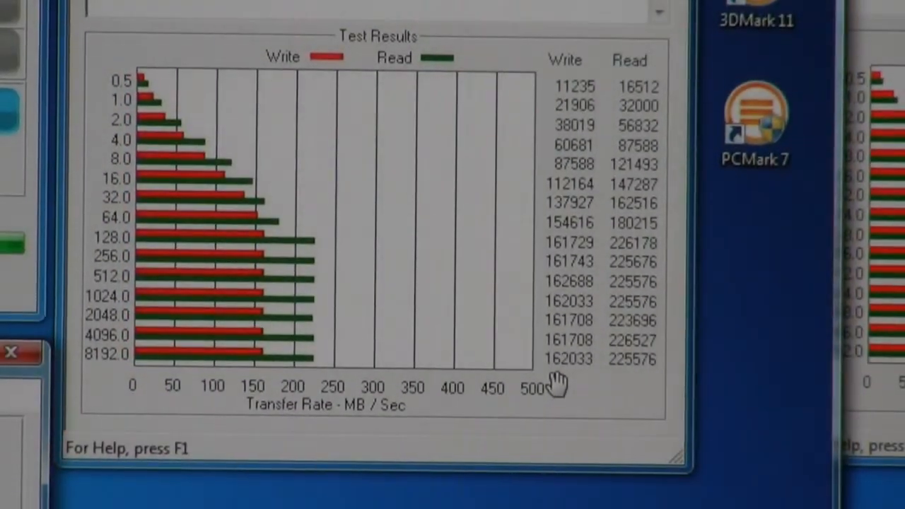
{"action": "mouse_move", "coordinate": [622, 392]}
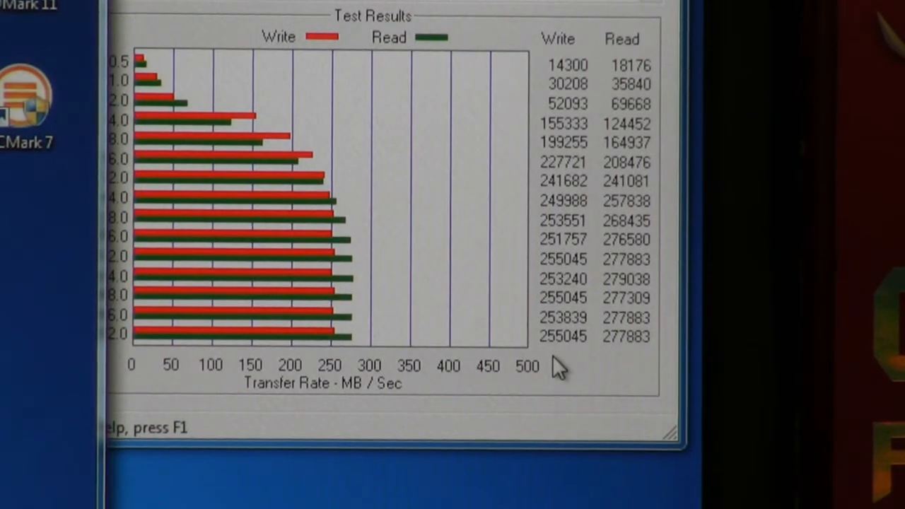
{"action": "mouse_move", "coordinate": [611, 365]}
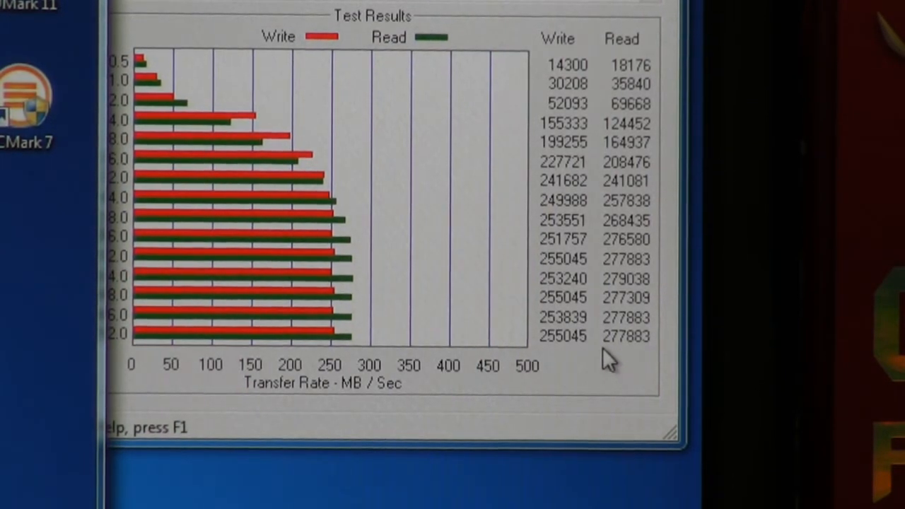
{"action": "mouse_move", "coordinate": [551, 358]}
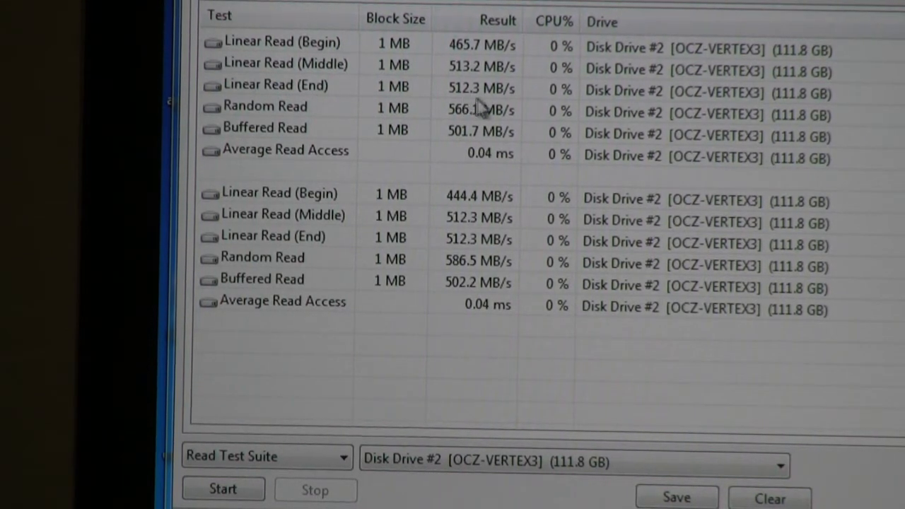
{"action": "mouse_move", "coordinate": [502, 134]}
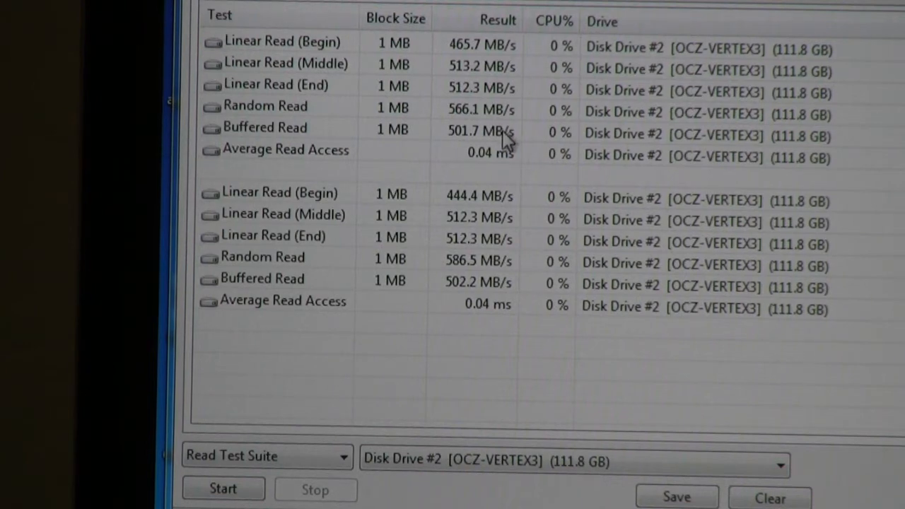
{"action": "mouse_move", "coordinate": [502, 67]}
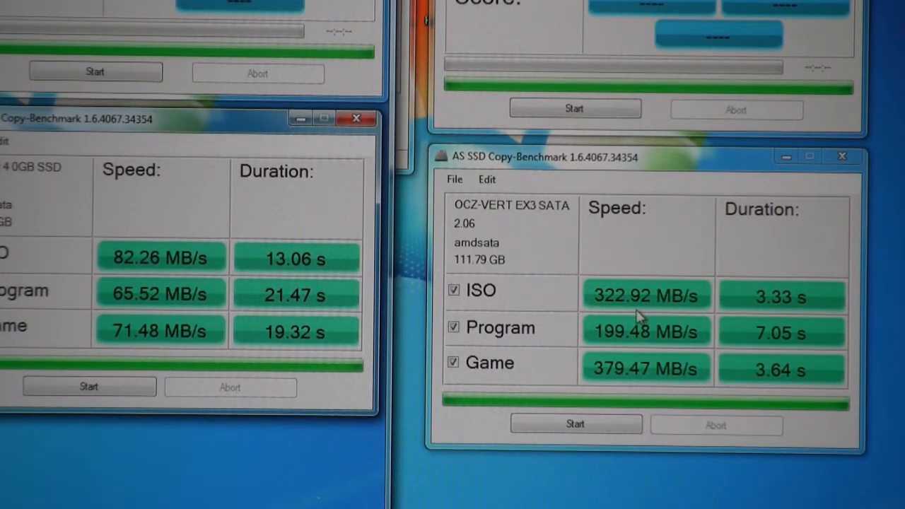
{"action": "mouse_move", "coordinate": [608, 318]}
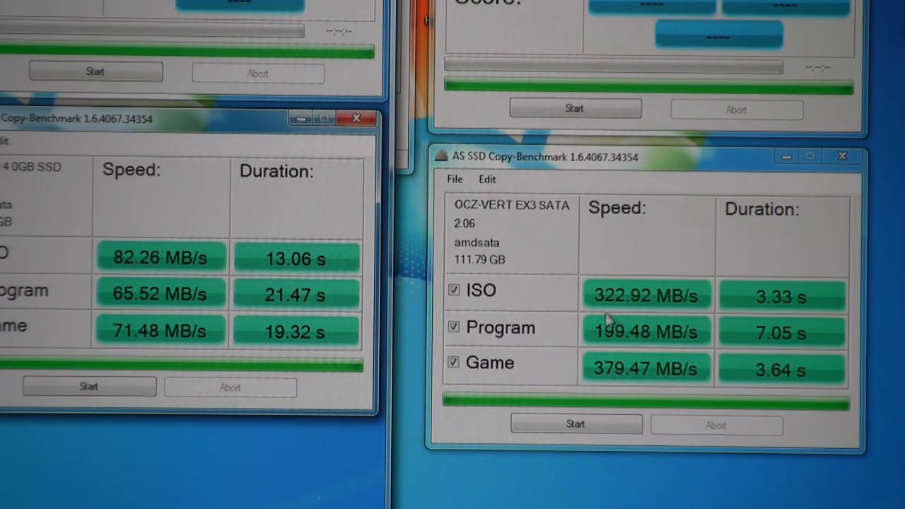
{"action": "mouse_move", "coordinate": [764, 346]}
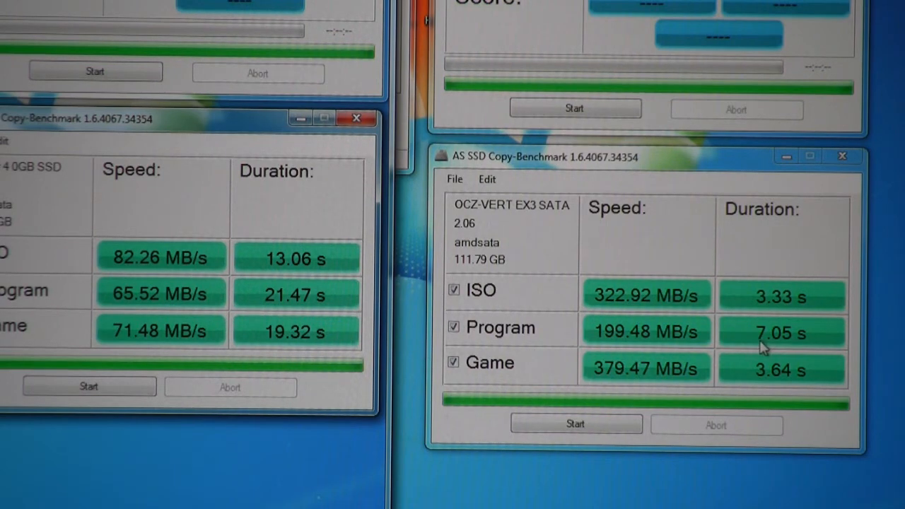